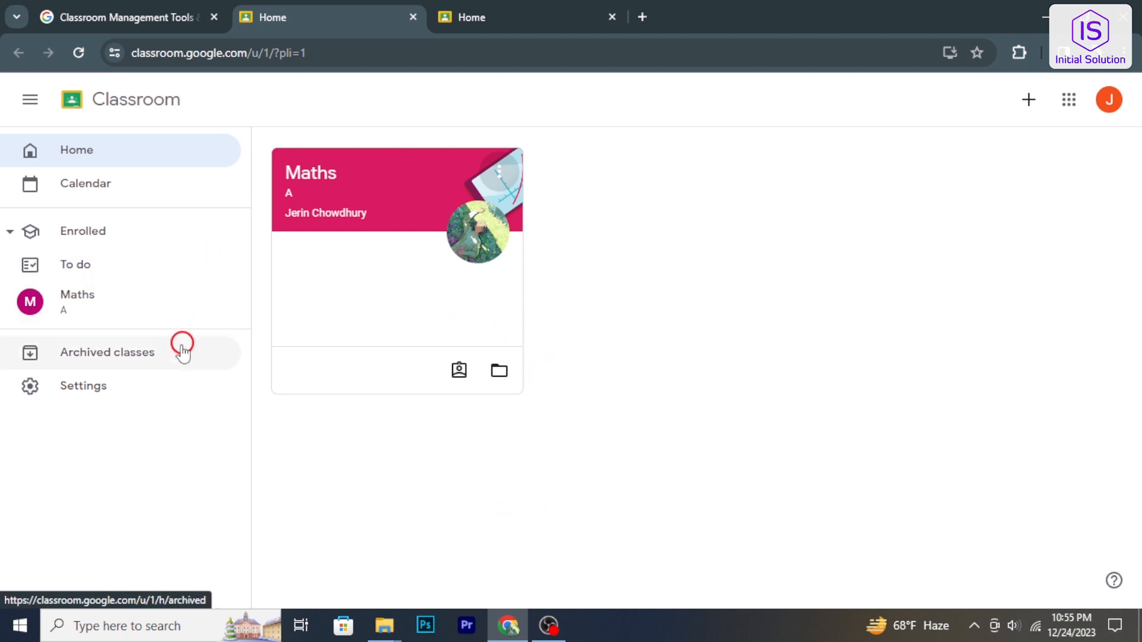
- View the Archived classes page from the navigation drawer
left_click(107, 352)
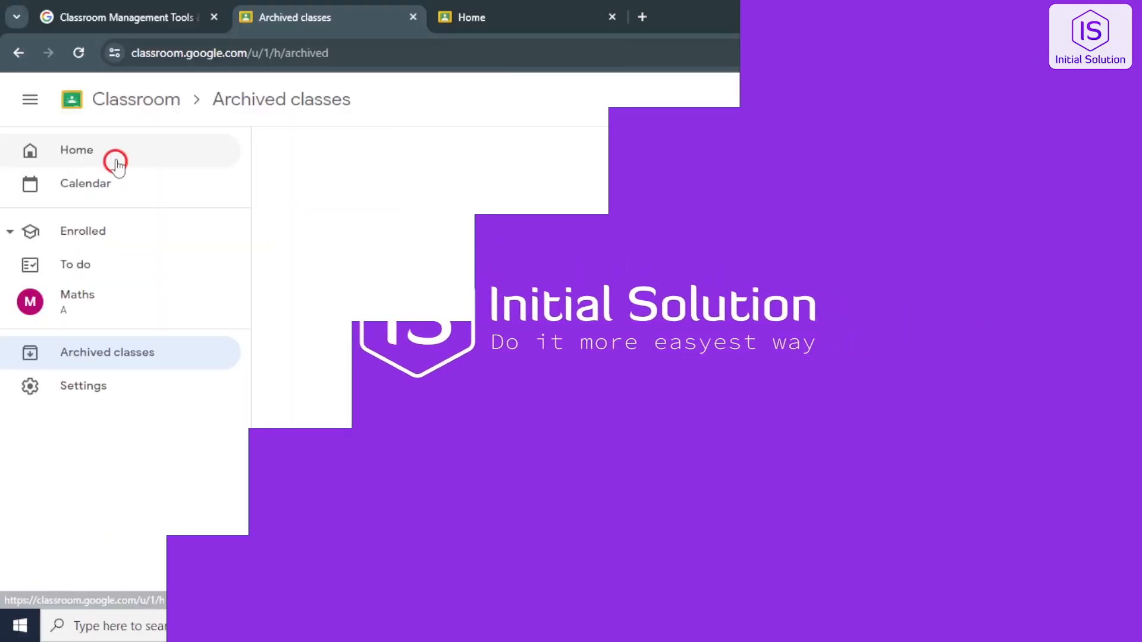
- Return to the Classroom Home page showing the Maths class card
left_click(77, 150)
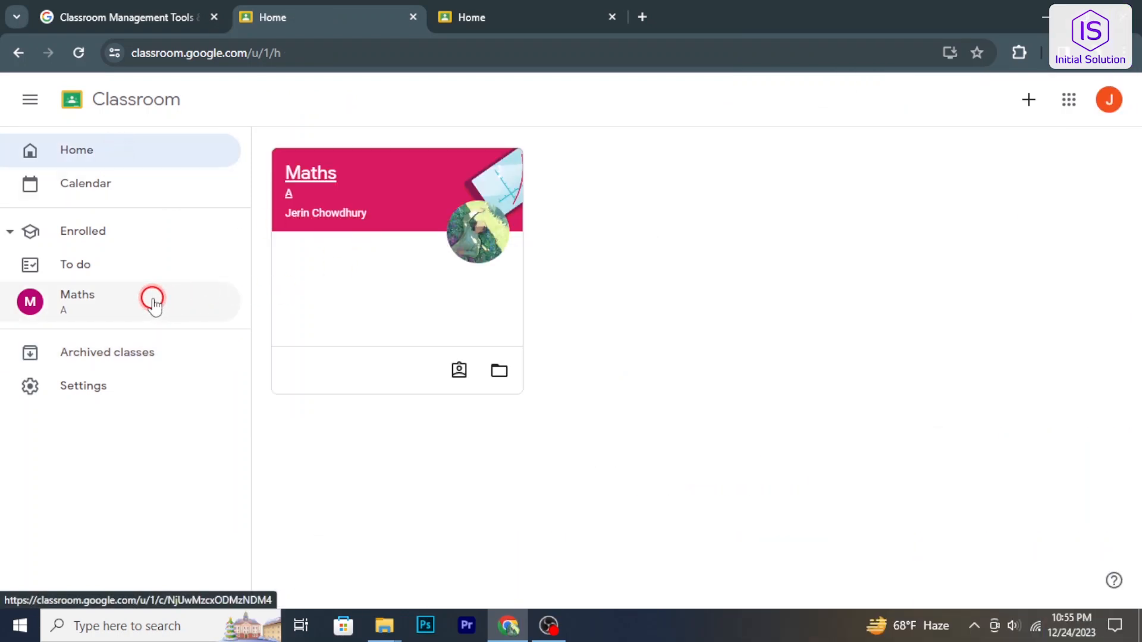
mouse_move(331, 295)
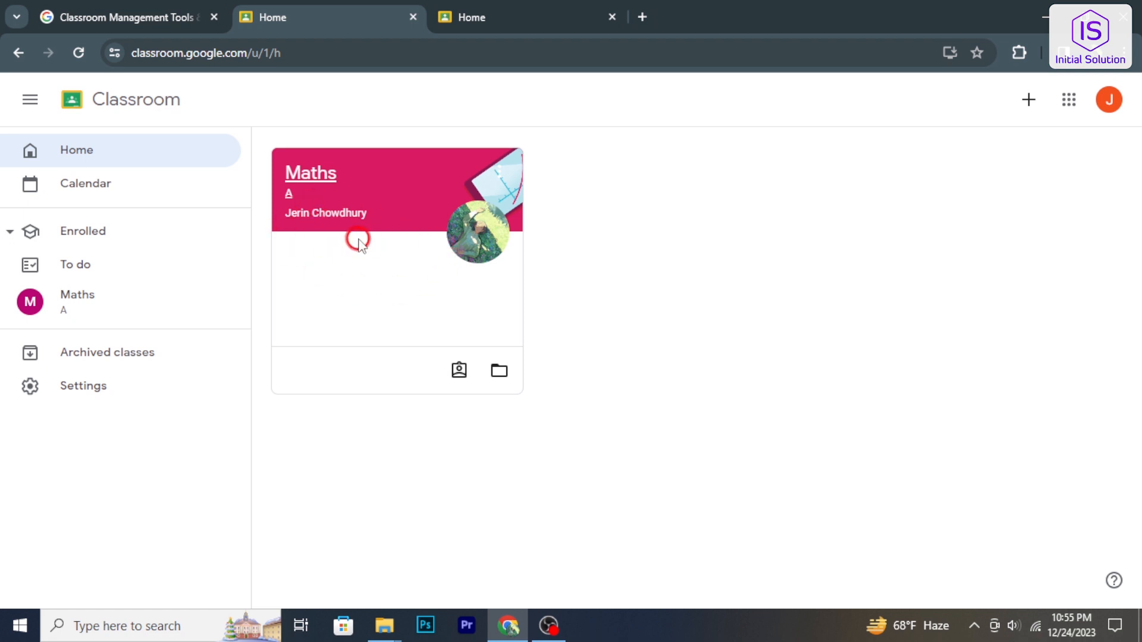
mouse_move(476, 262)
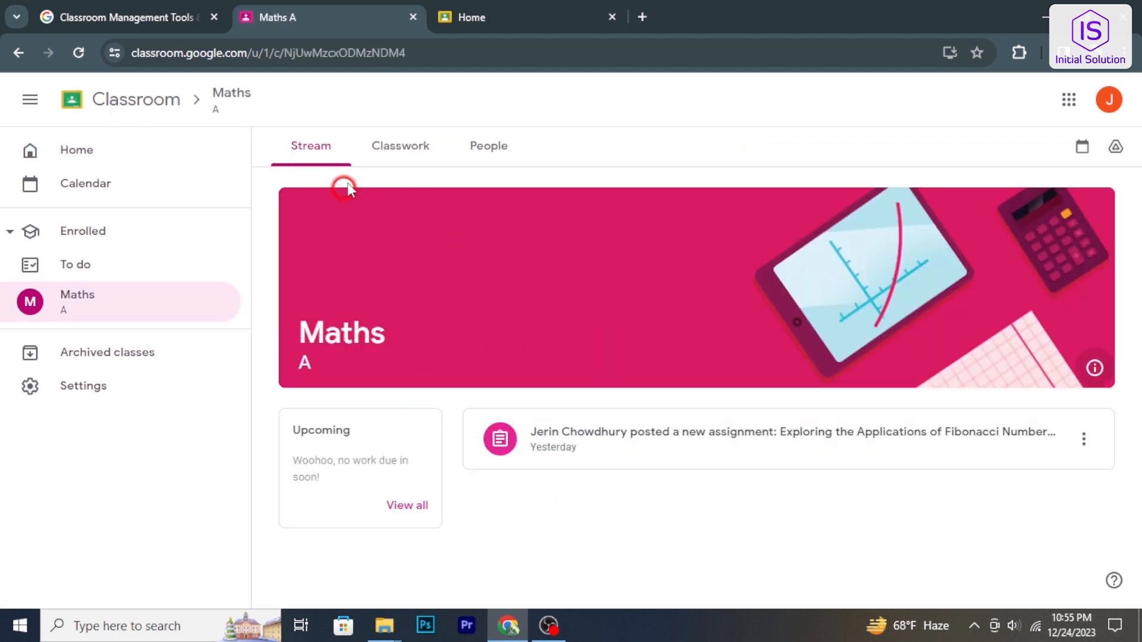
- Leave the Maths stream and go back to the Home page
left_click(400, 145)
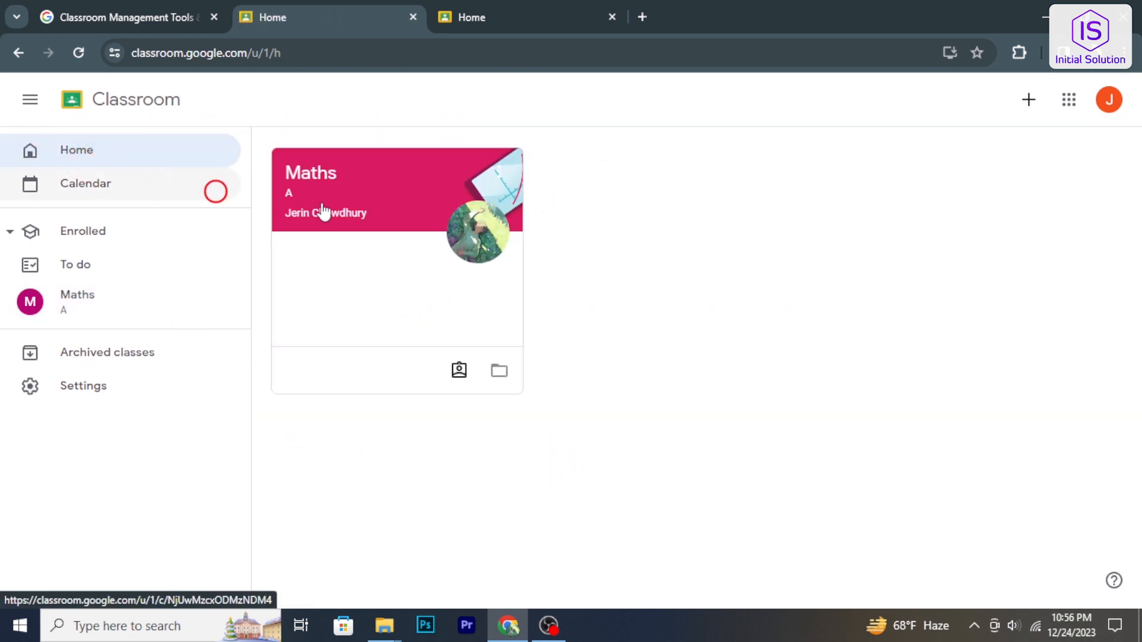
mouse_move(522, 319)
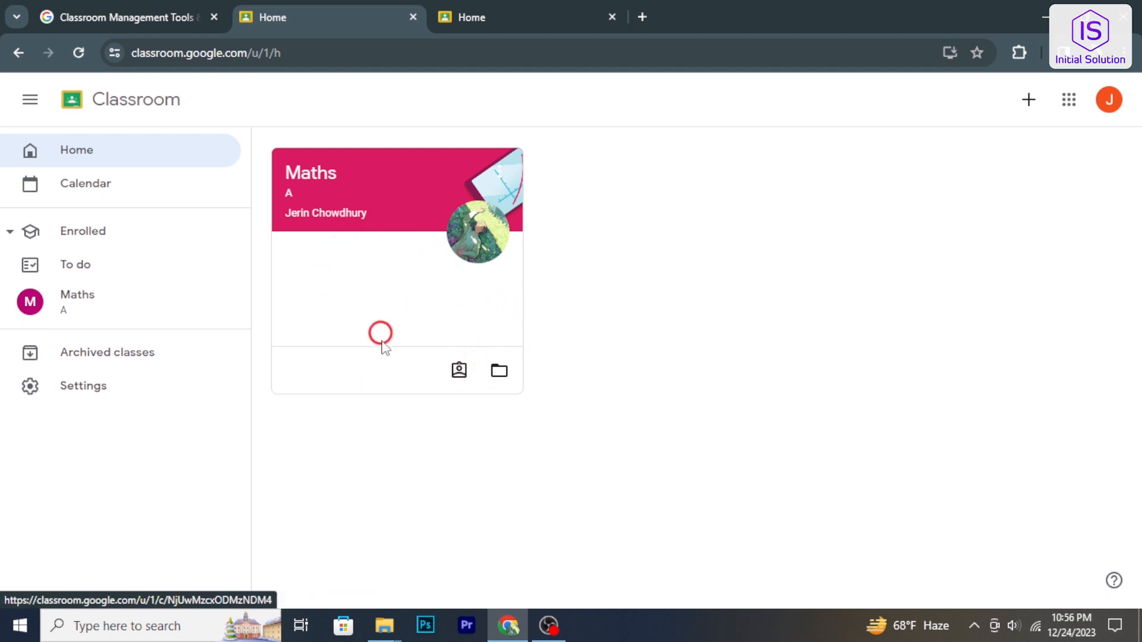
mouse_move(502, 172)
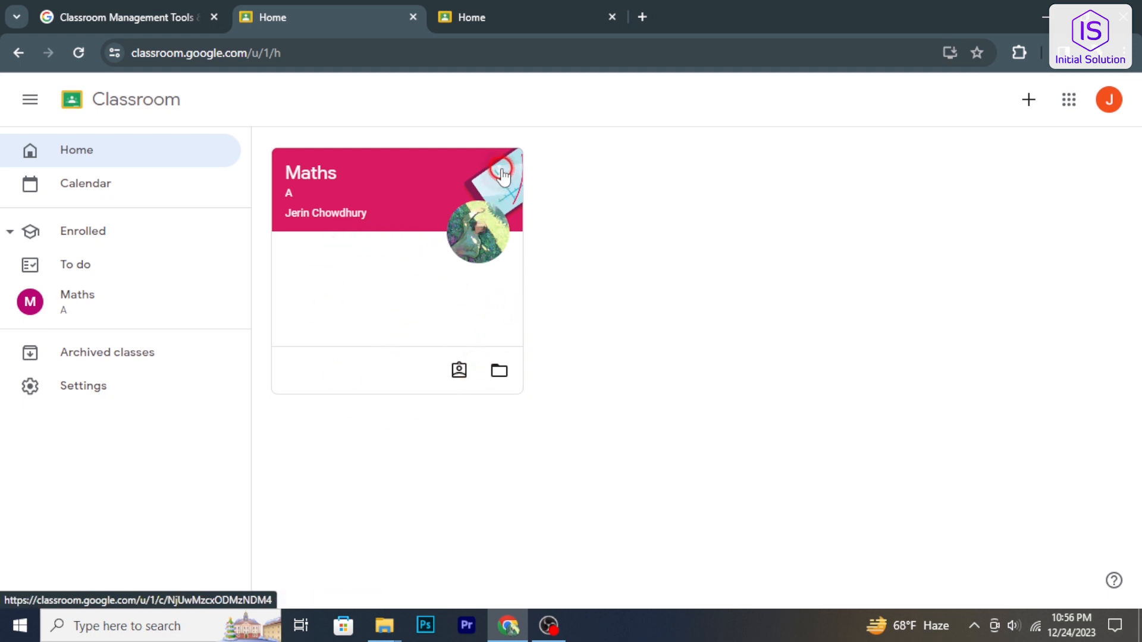
- Choose Unenrol from the Maths class card's options menu
left_click(501, 176)
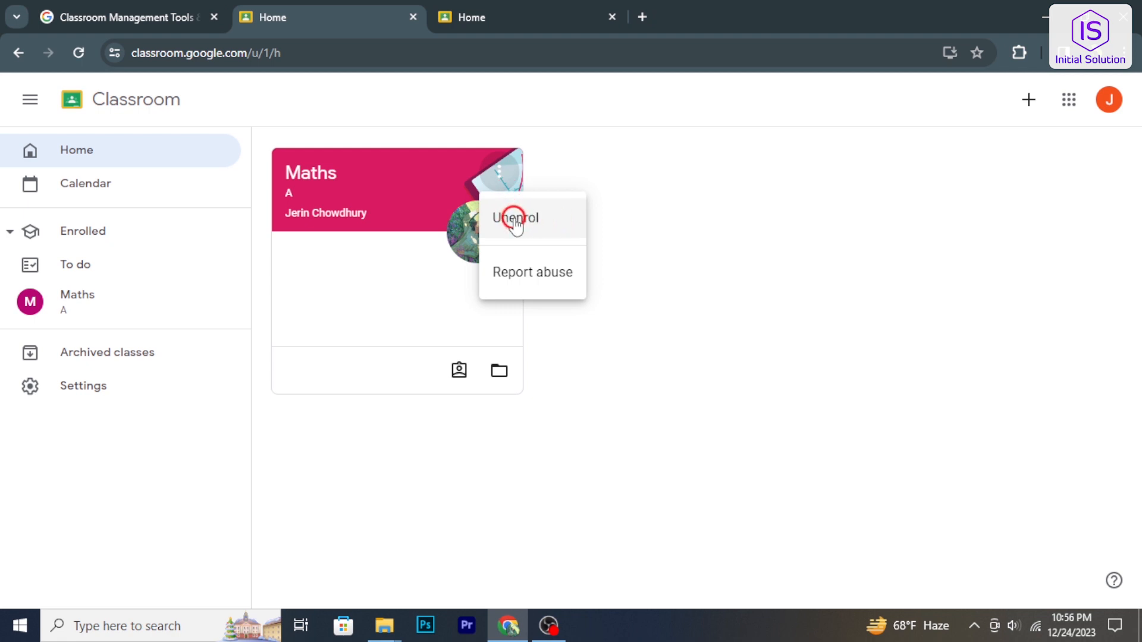
left_click(517, 219)
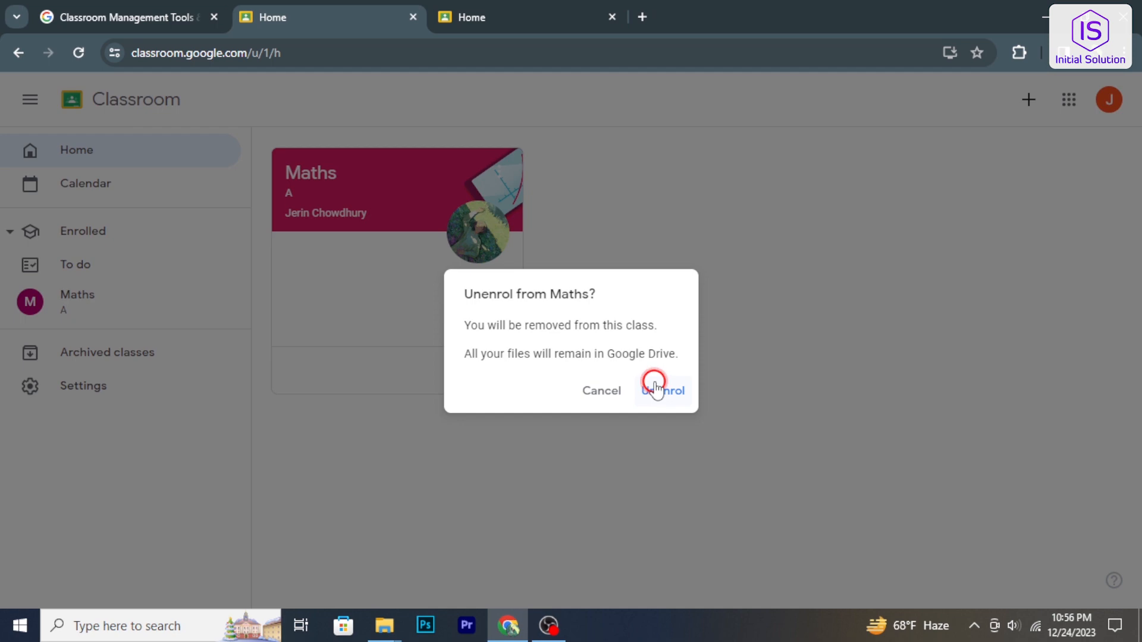
- Confirm unenrolling from the Maths class in the dialog
left_click(661, 391)
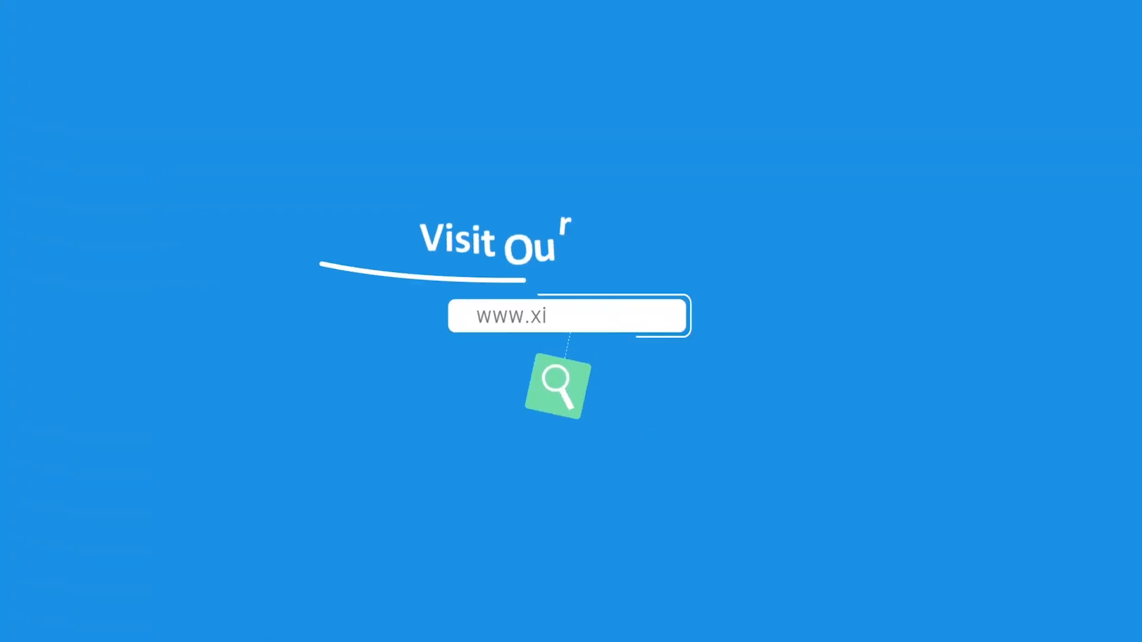